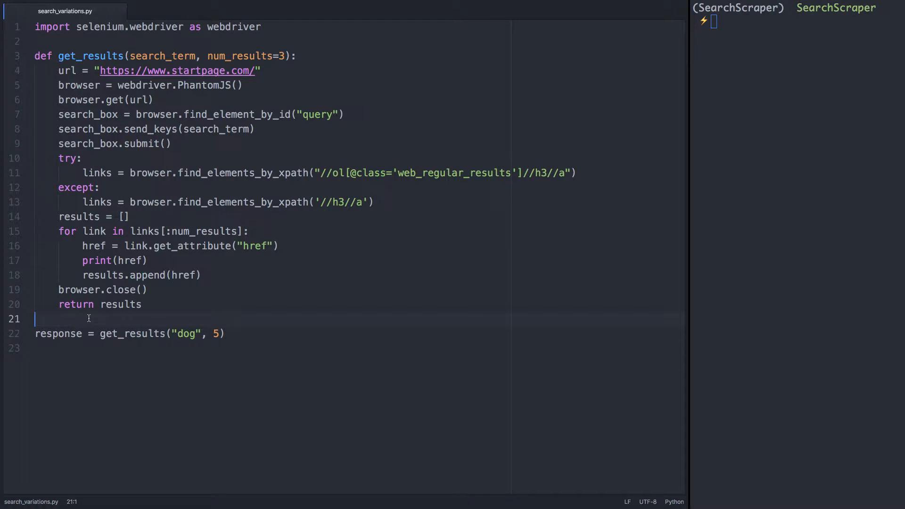
Define search(search_term, **kwargs) reading variations = kwargs.get("variations", None)
{"action": "type", "text": "def"}
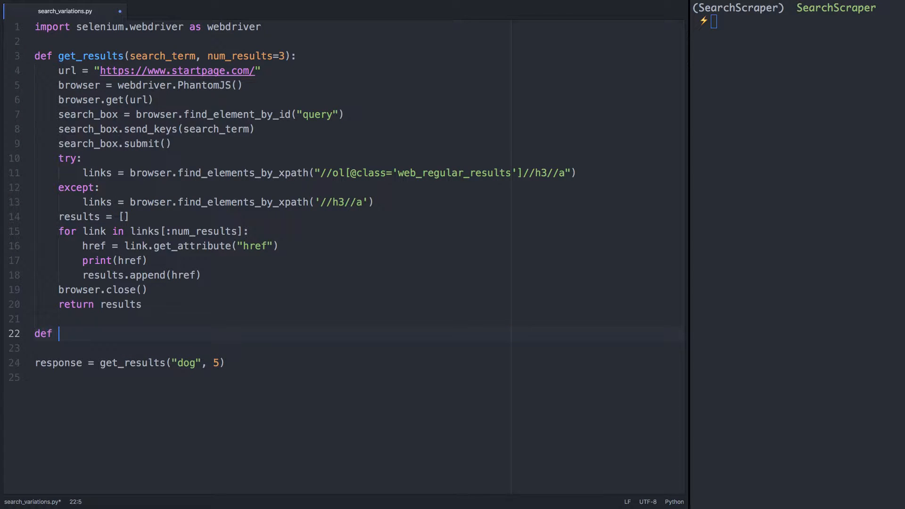
{"action": "type", "text": "search(search_term,"}
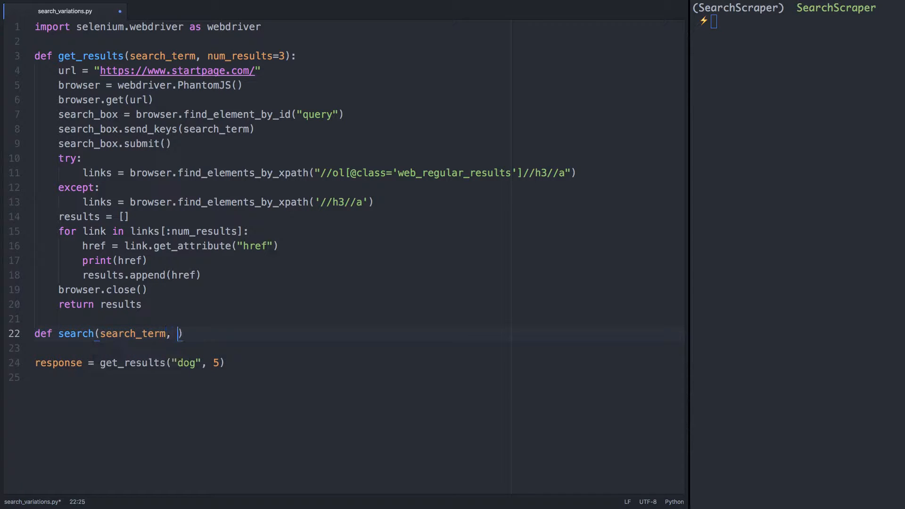
{"action": "type", "text": "**kwargs"}
{"action": "left_click", "coordinate": [357, 348]}
{"action": "type", "text": "variatio"}
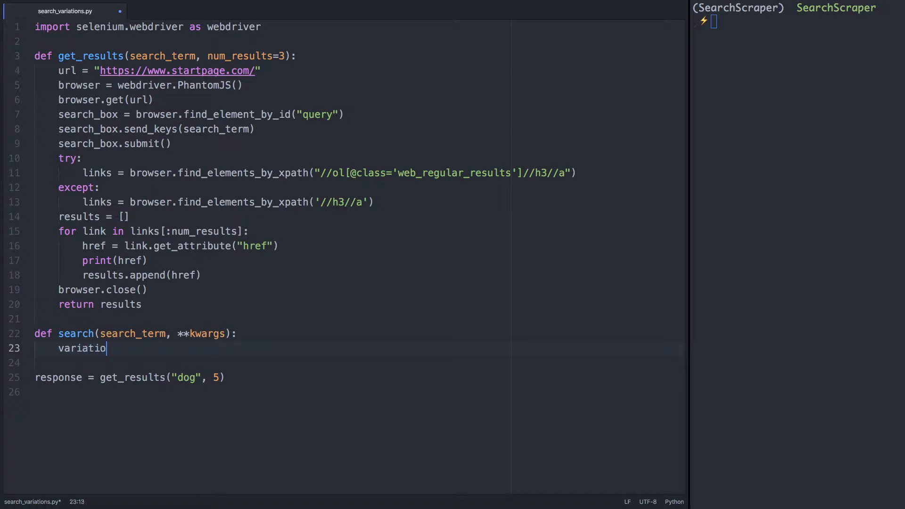
{"action": "type", "text": "ns = kwargs.get(\"variat"}
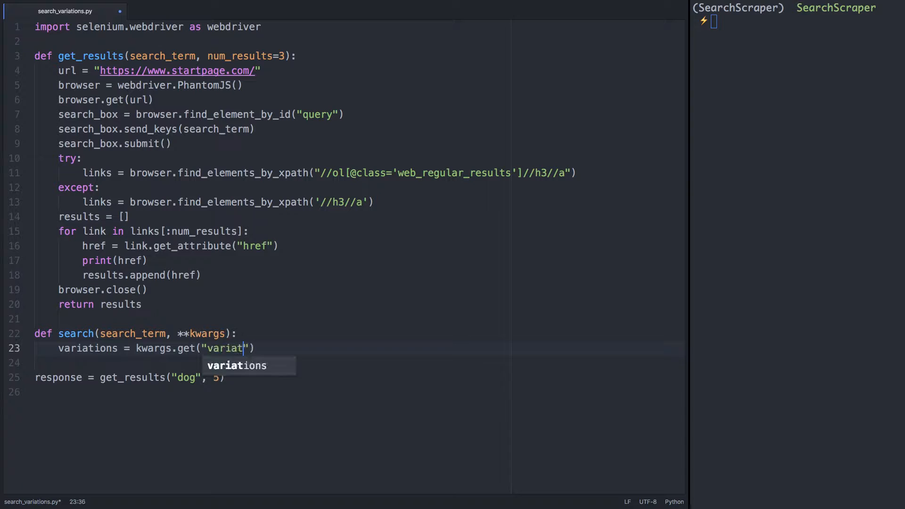
{"action": "type", "text": "ions\", None"}
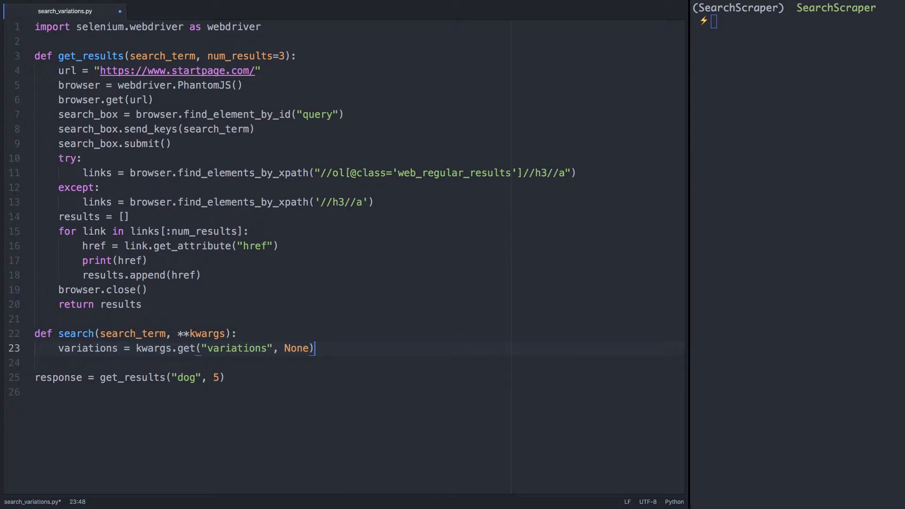
{"action": "mouse_move", "coordinate": [177, 292]}
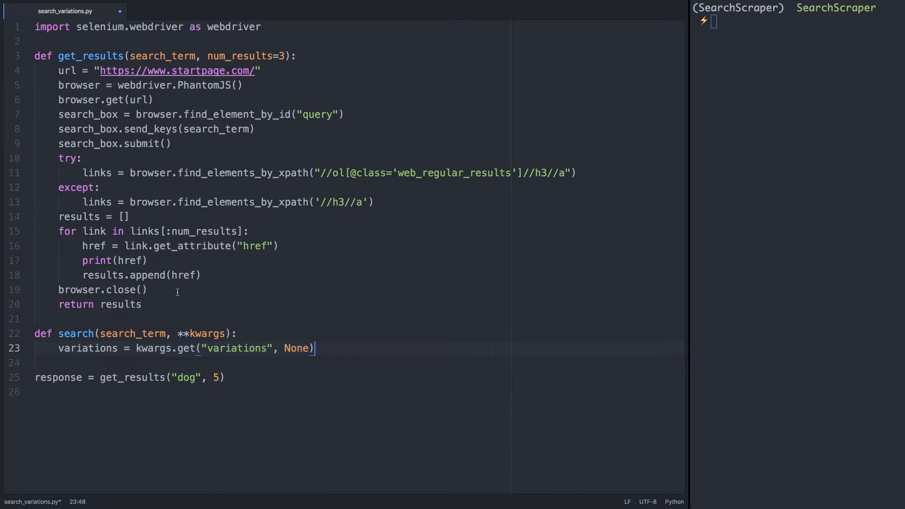
{"action": "left_click", "coordinate": [283, 56]}
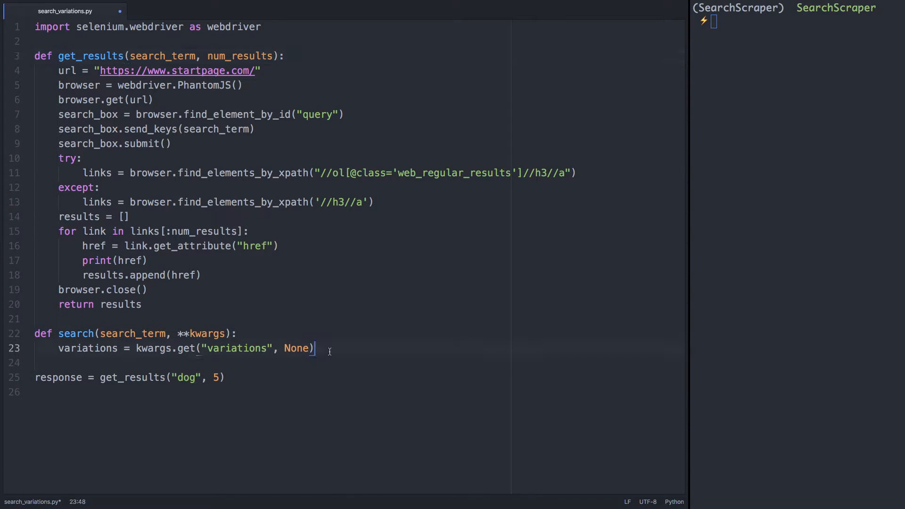
Read results with default 3; if variations is None, append get_results(search_term, results) to search_results
{"action": "type", "text": "results = kwargs.get(\"results\", 3"}
{"action": "type", "text": "se"}
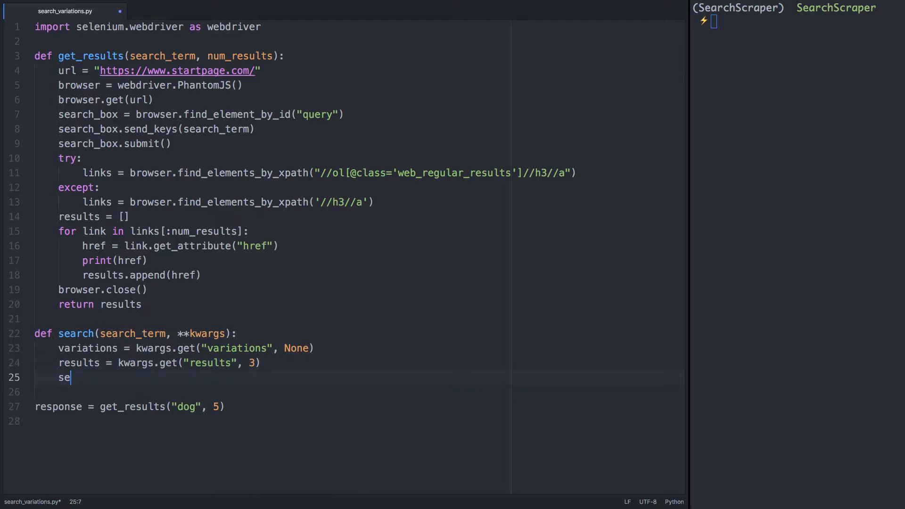
{"action": "type", "text": "arch_results = ["}
{"action": "type", "text": "search_results"}
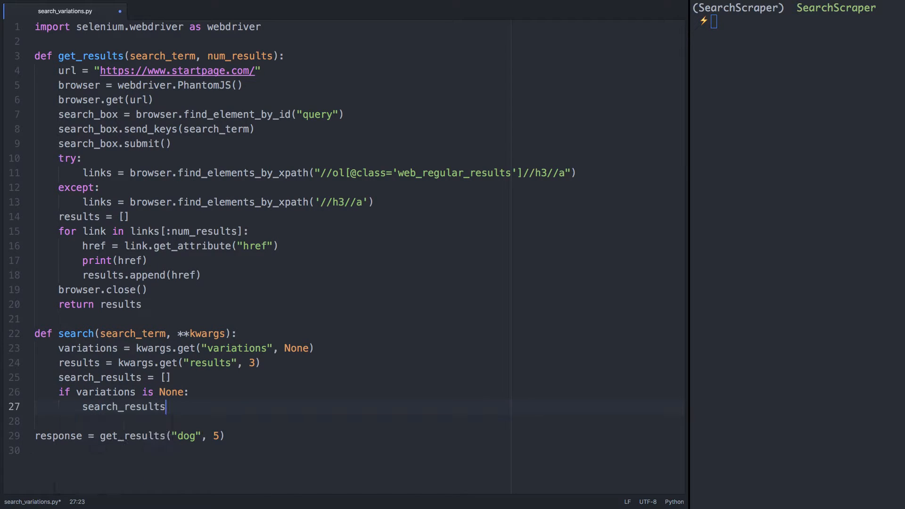
{"action": "type", "text": ".append(get_results)"}
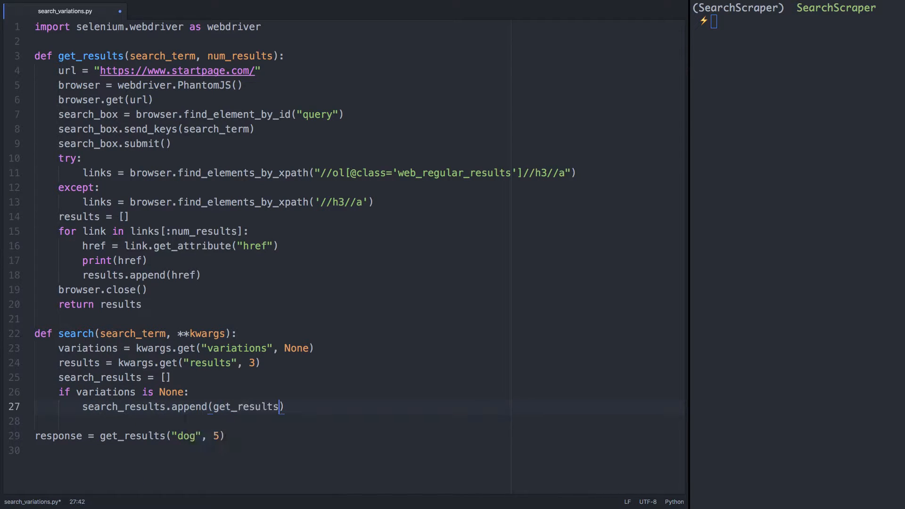
{"action": "type", "text": "search_term, results"}
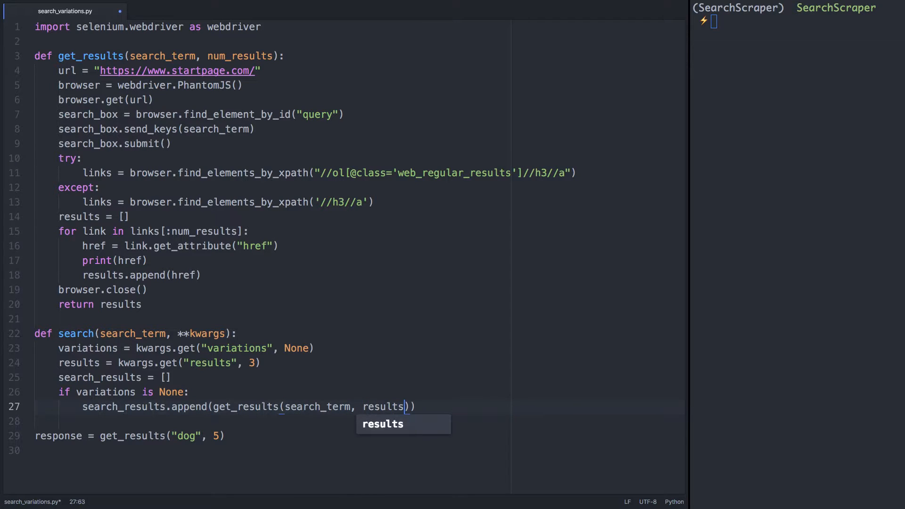
{"action": "key", "text": "enter"}
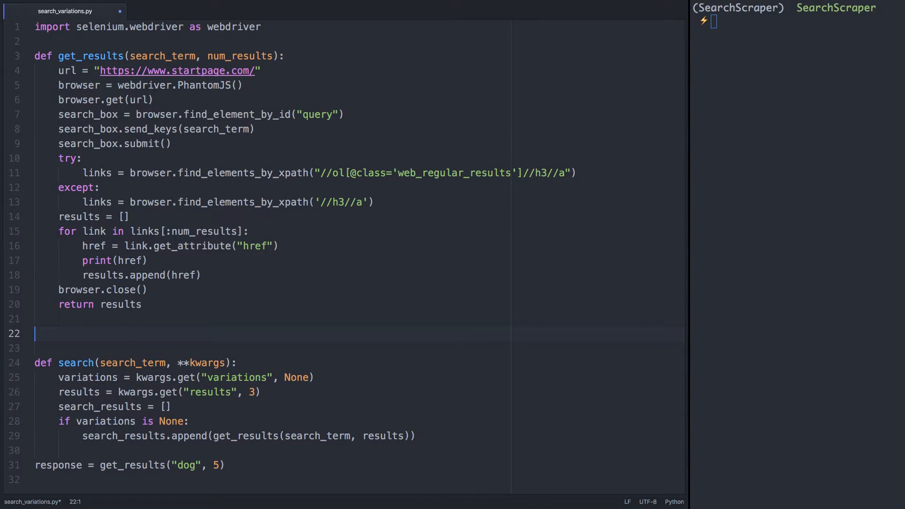
Write create_variations(search_term, variations), looping to append variation + " " + search_term and returning results
{"action": "type", "text": "def create_variations"}
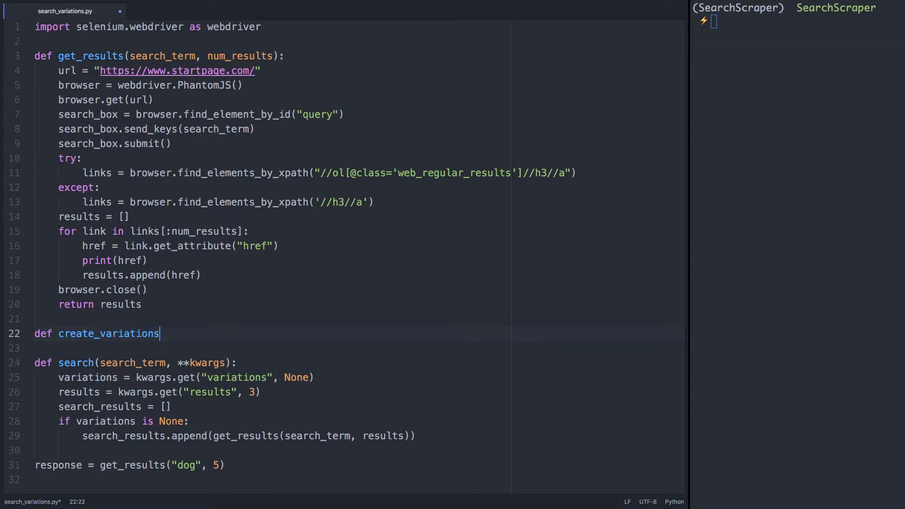
{"action": "type", "text": "(search_term, variations):"}
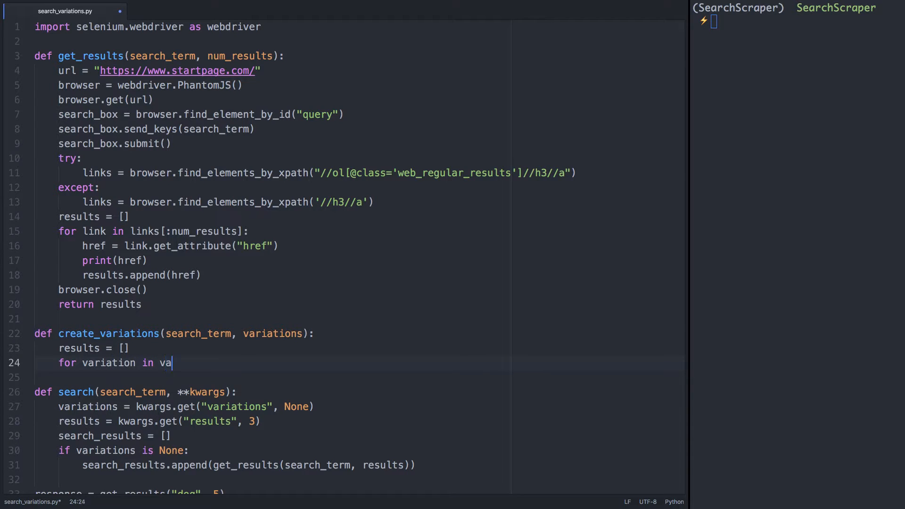
{"action": "type", "text": "riations:"}
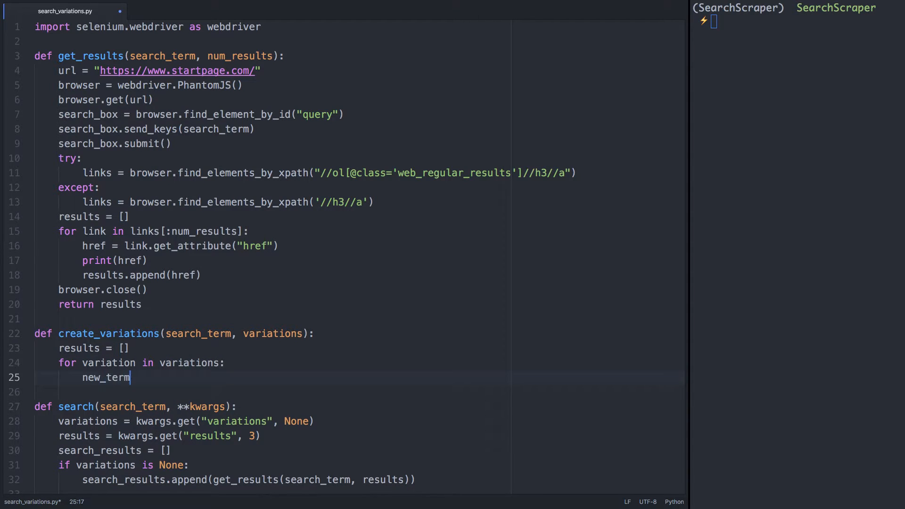
{"action": "type", "text": "= variation + \" \" + search_term"}
{"action": "type", "text": "results.append(new_term"}
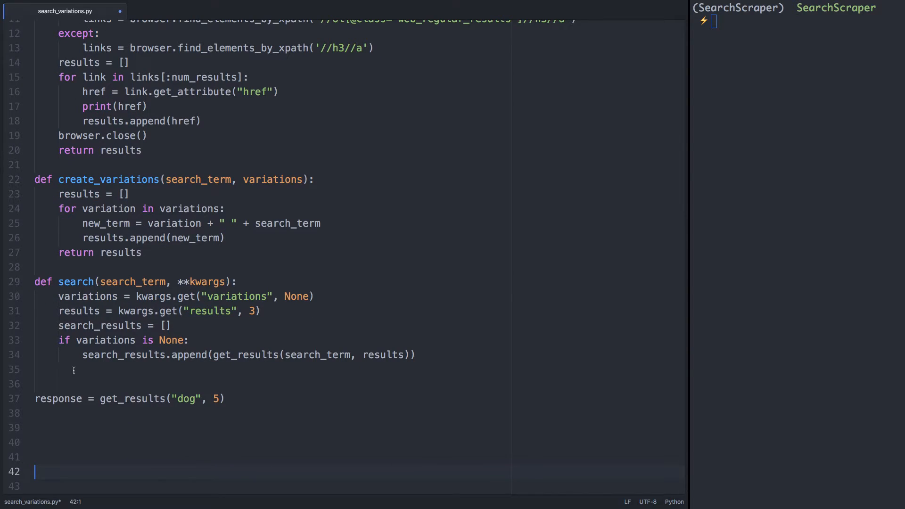
In the else branch, call create_variations, append get_results per search_variation, and return search_results
{"action": "type", "text": "else:"}
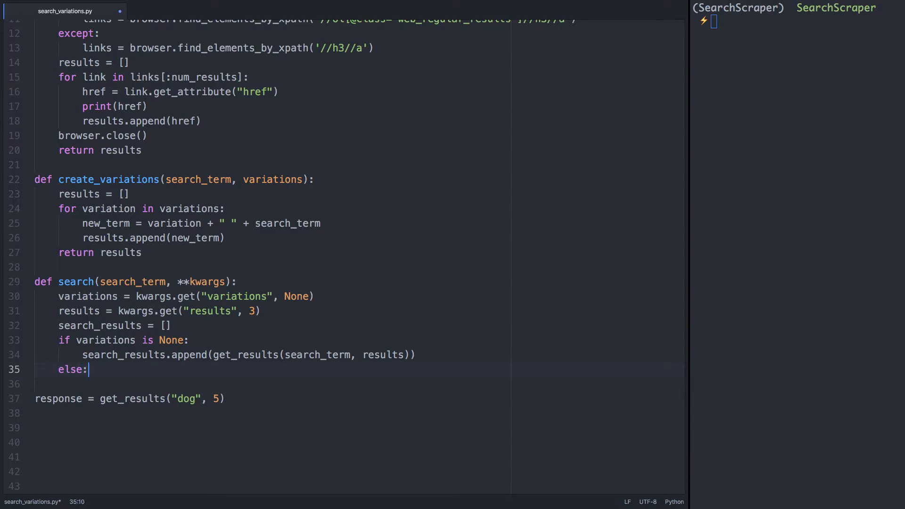
{"action": "type", "text": "search_"}
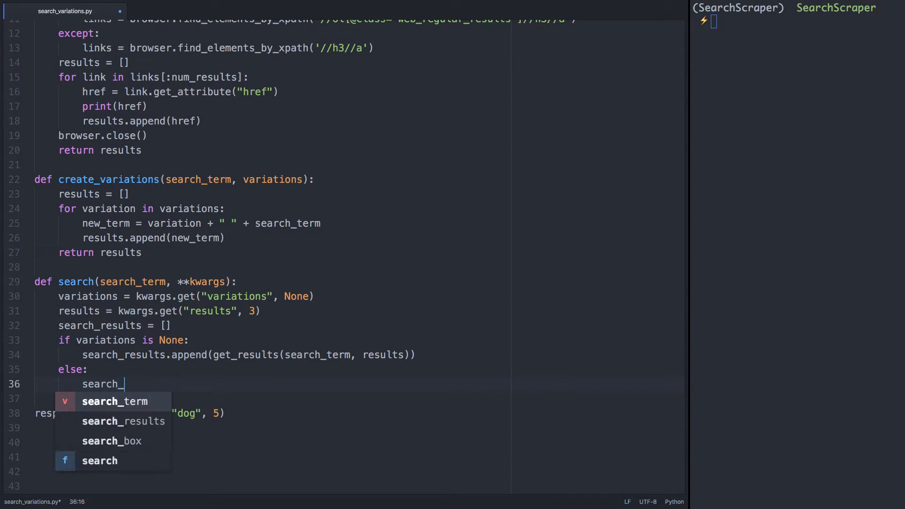
{"action": "type", "text": "variations"}
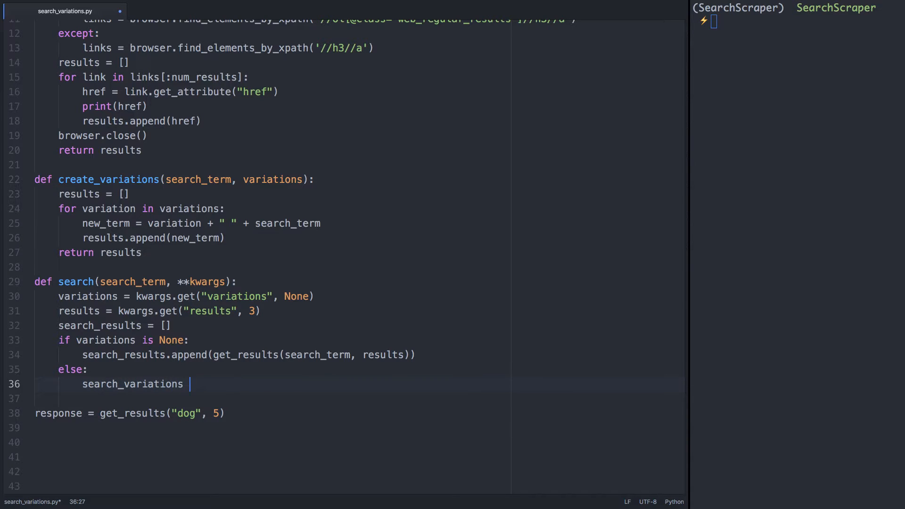
{"action": "type", "text": "= create_variations(search_term, variations"}
{"action": "left_click", "coordinate": [357, 398]}
{"action": "type", "text": "for"}
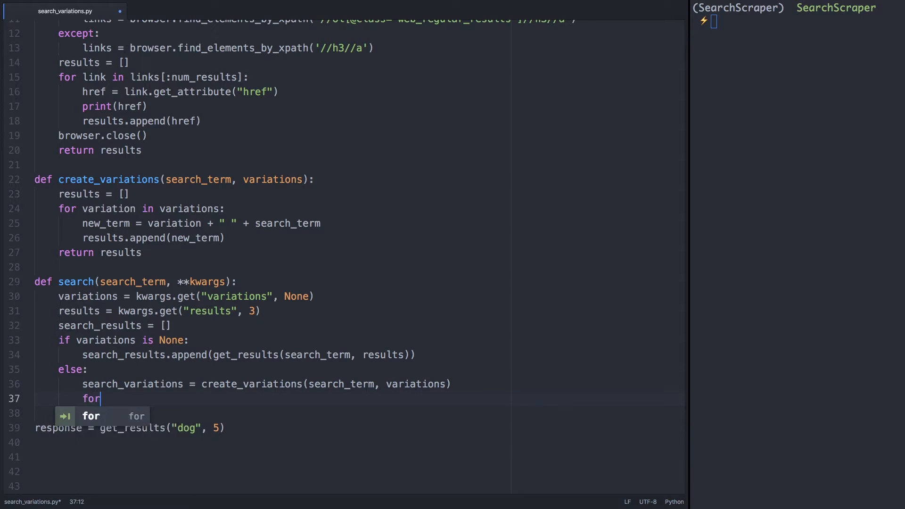
{"action": "type", "text": "search_variation in search_variations:"}
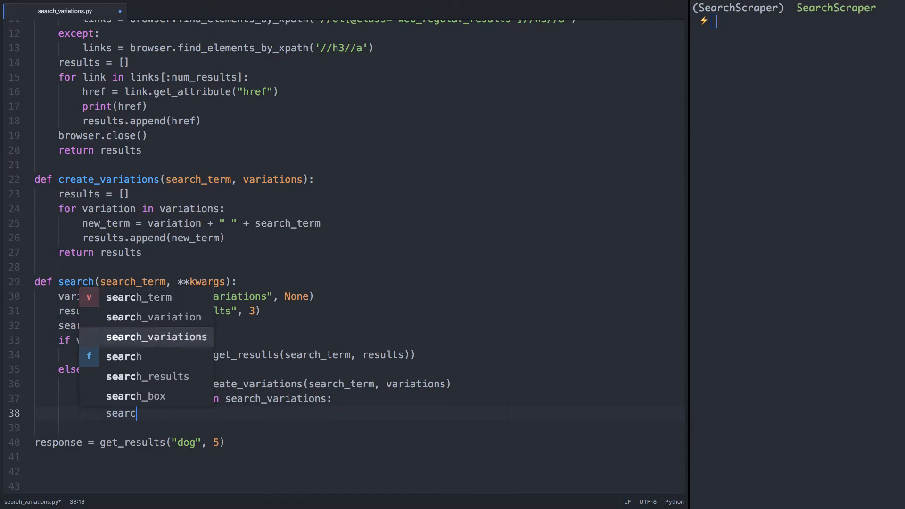
{"action": "type", "text": "get_"}
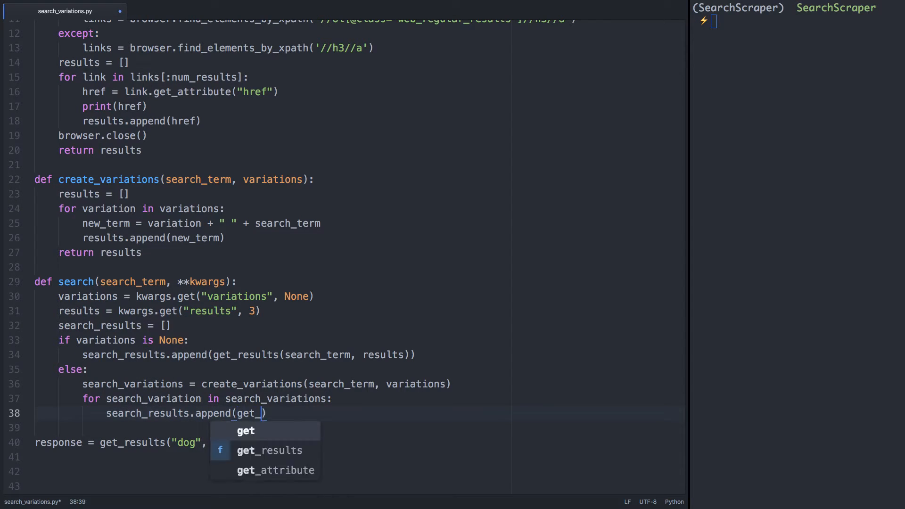
{"action": "type", "text": "_results(search_variation, results"}
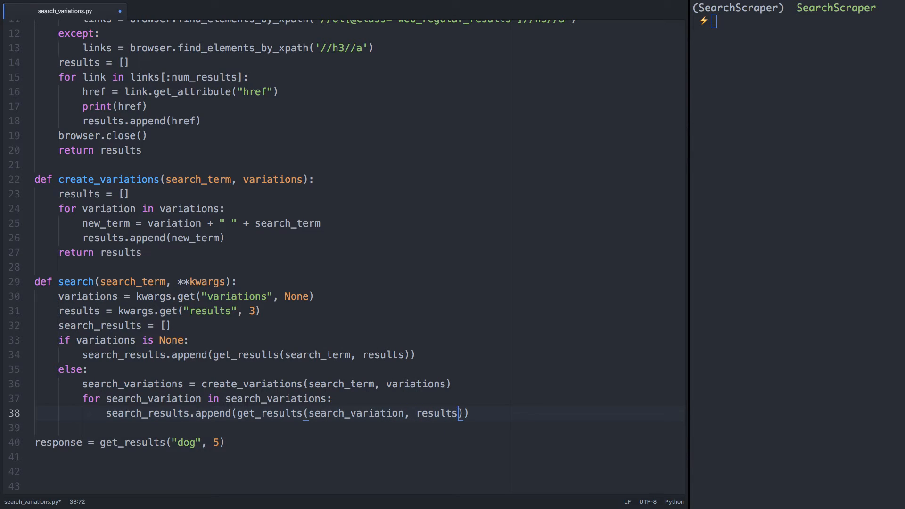
{"action": "type", "text": "return search_result"}
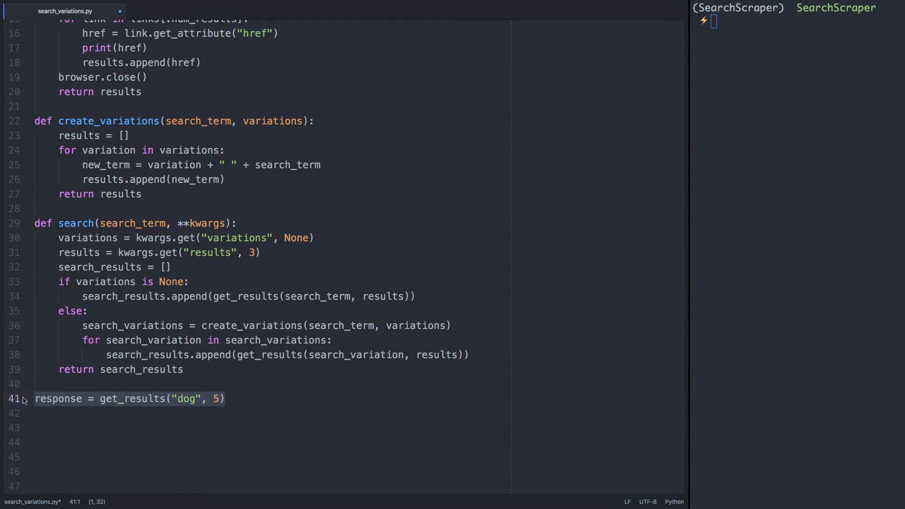
Replace the test call with search("Facebook", variations=["CEO", "CTO", "COO"], results)
{"action": "type", "text": "search(\"\")"}
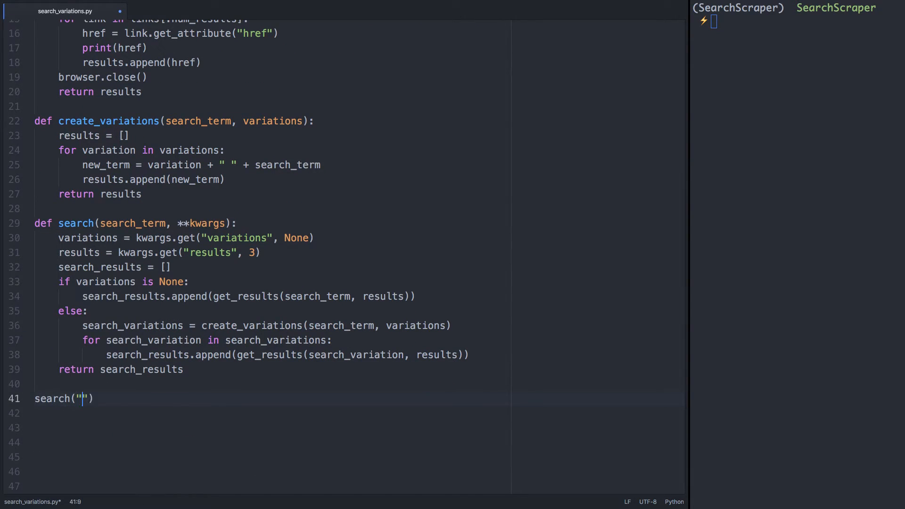
{"action": "type", "text": "Facebook"}
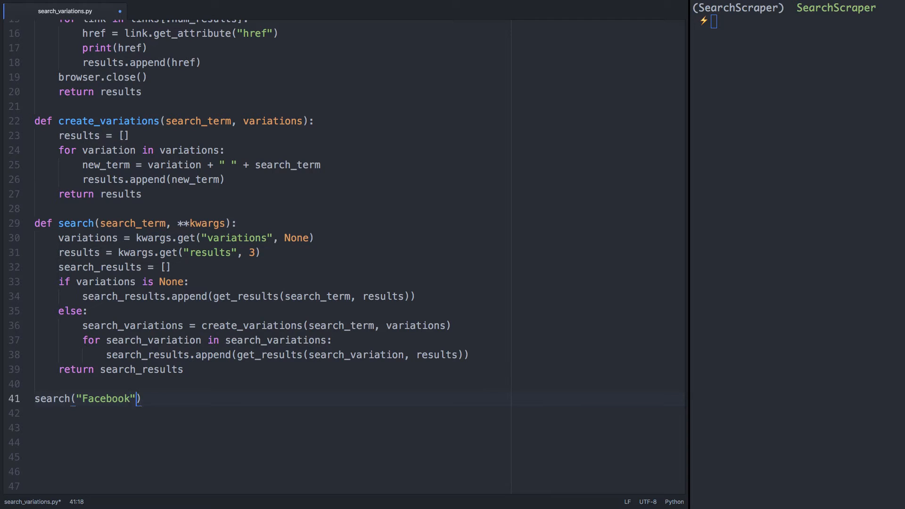
{"action": "type", "text": ", variations="}
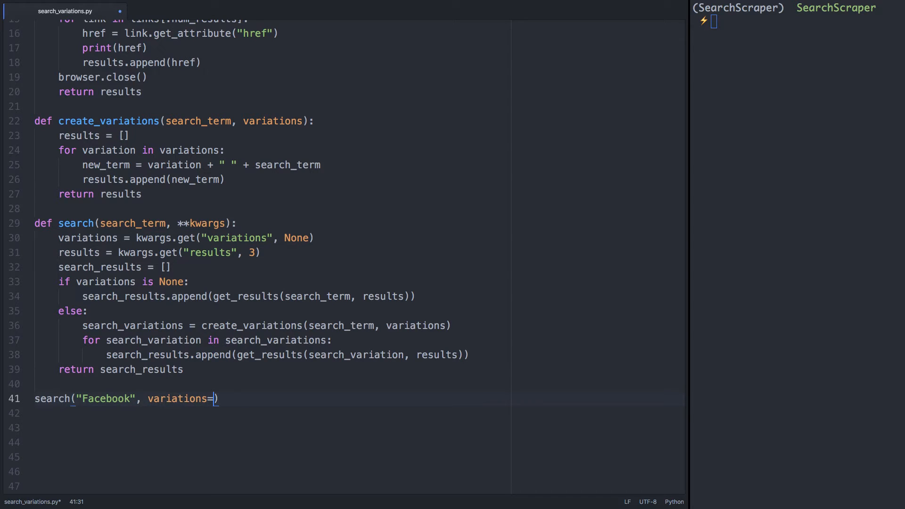
{"action": "type", "text": "[\""}
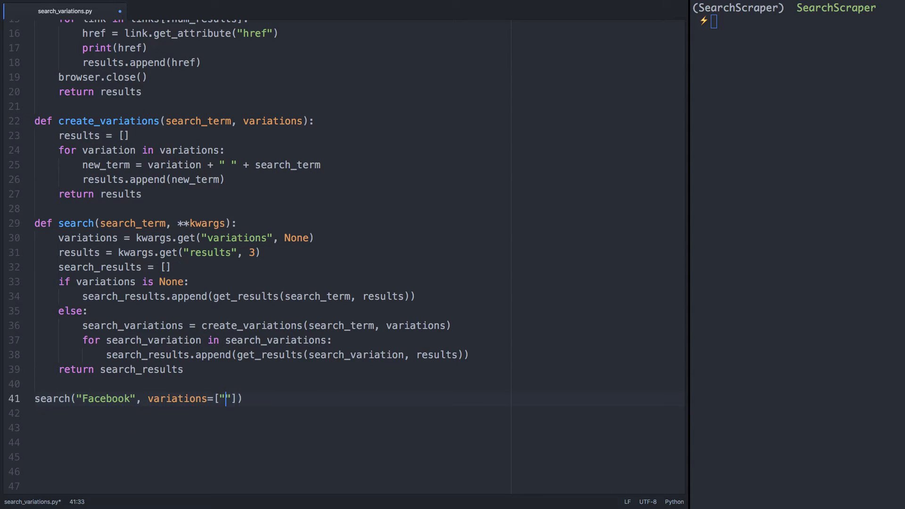
{"action": "type", "text": "CEO\", \"CTO"}
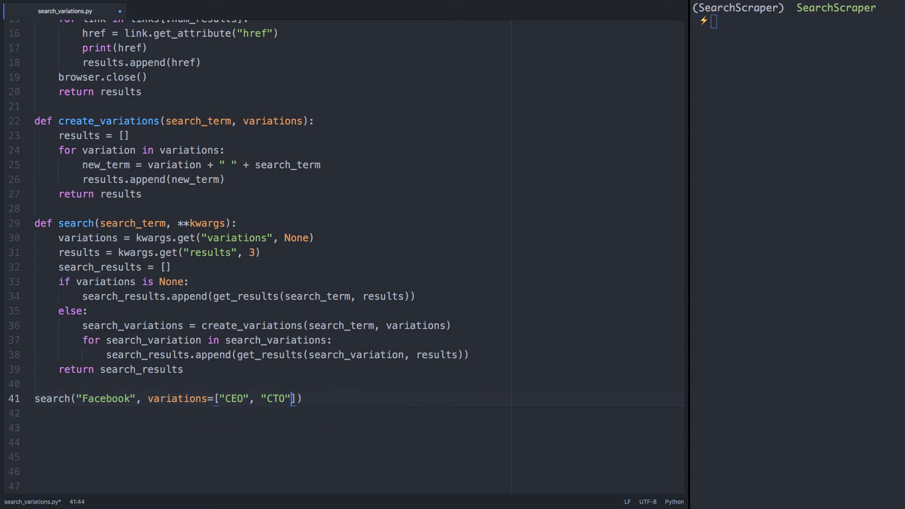
{"action": "type", "text": ", \"COO\""}
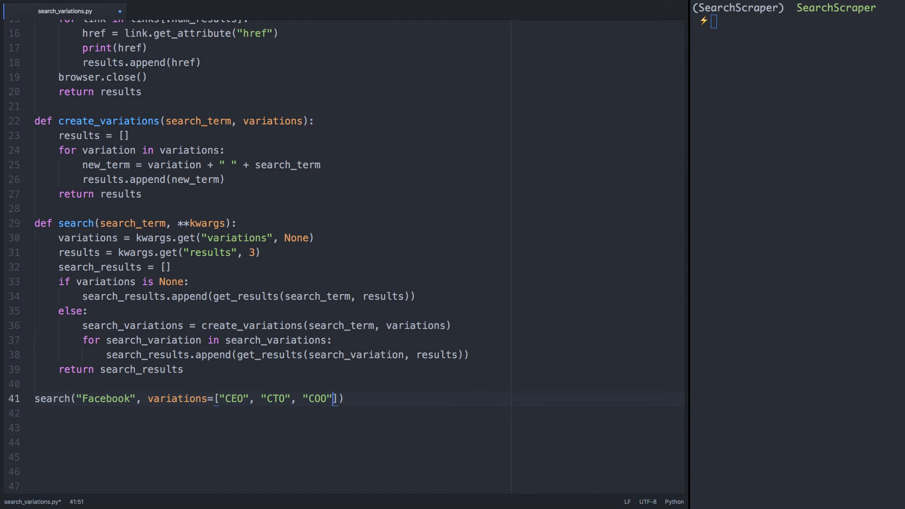
{"action": "type", "text": ", results"}
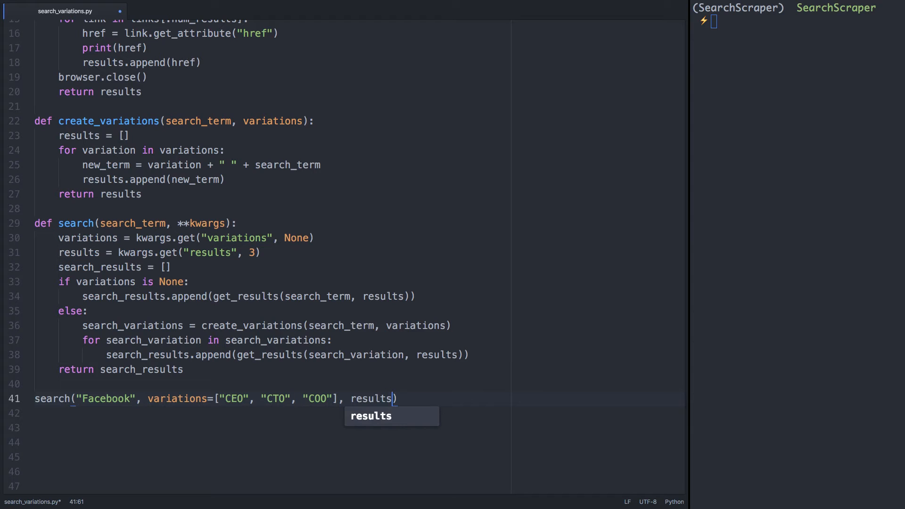